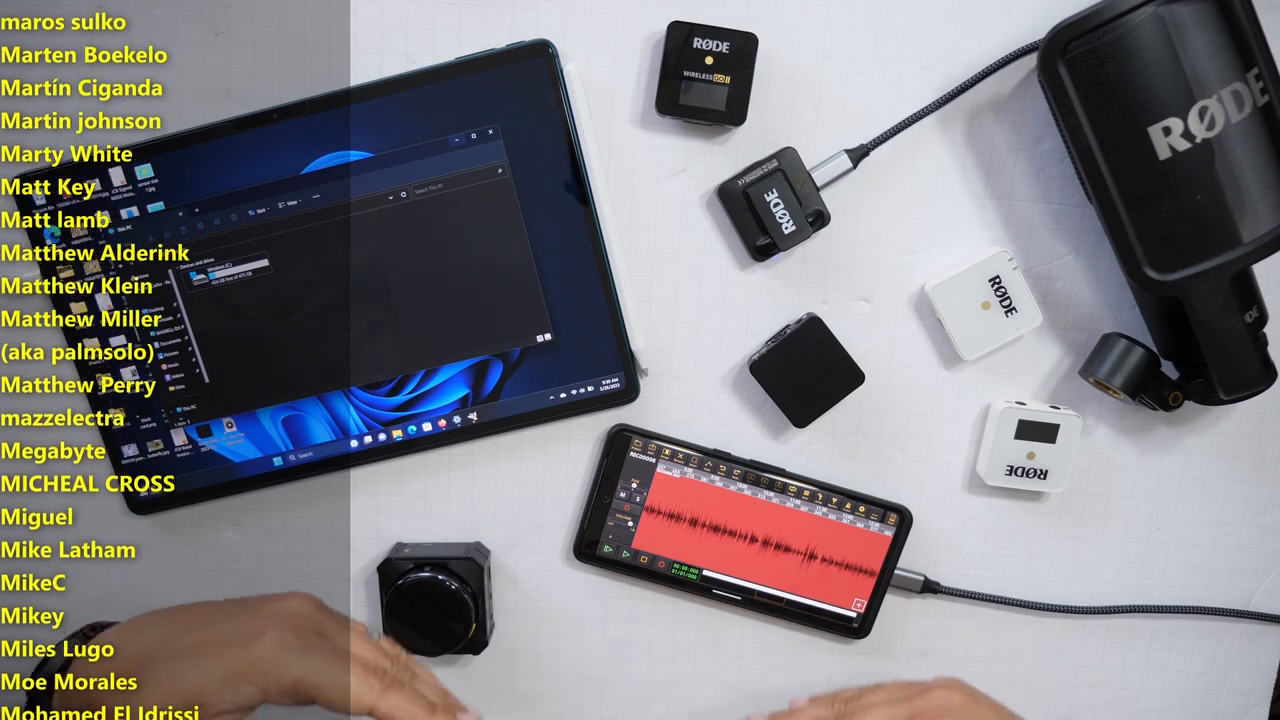
scroll("down", 3)
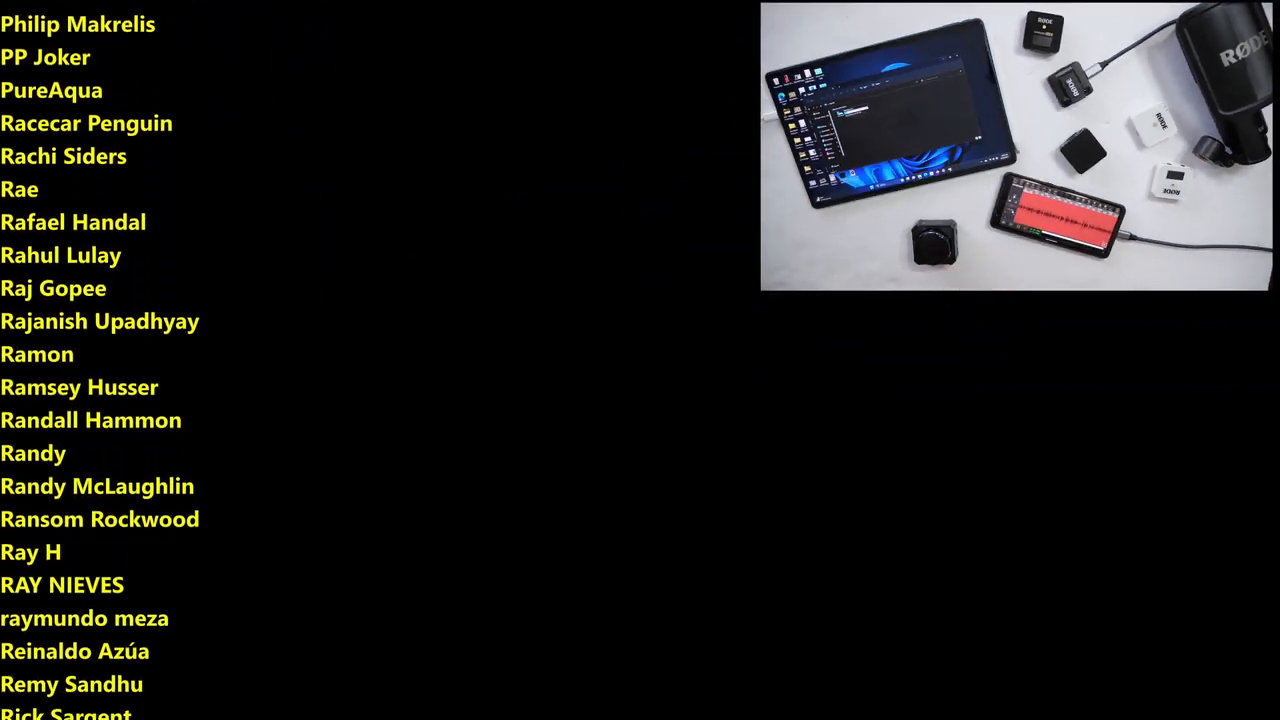
scroll("down", 3)
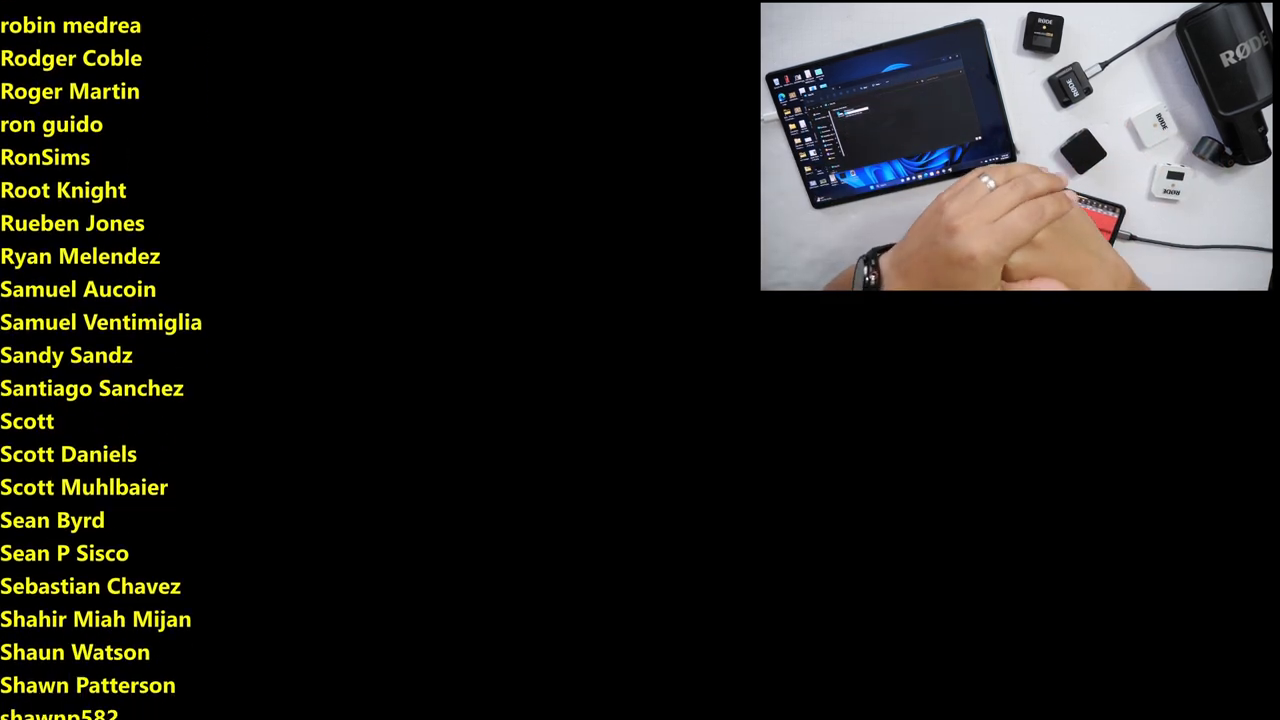